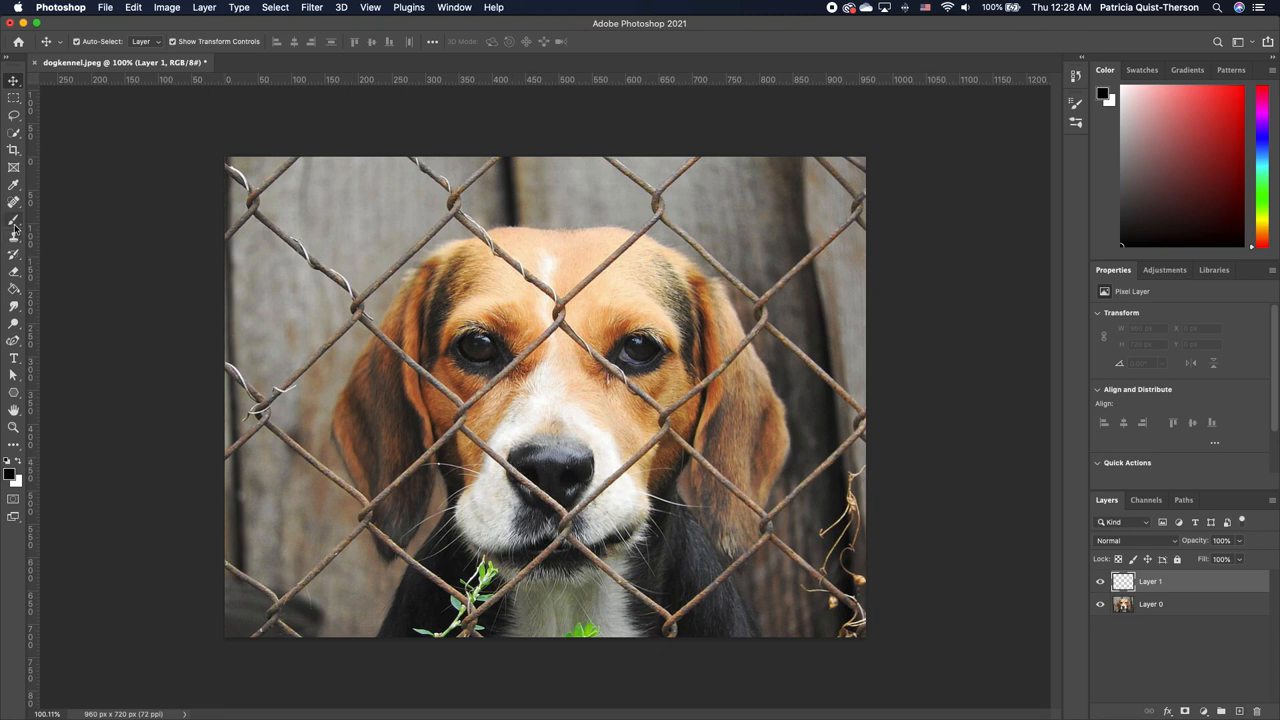
# Step: Select the Brush tool to paint black on the empty top layer
pyautogui.click(14, 222)
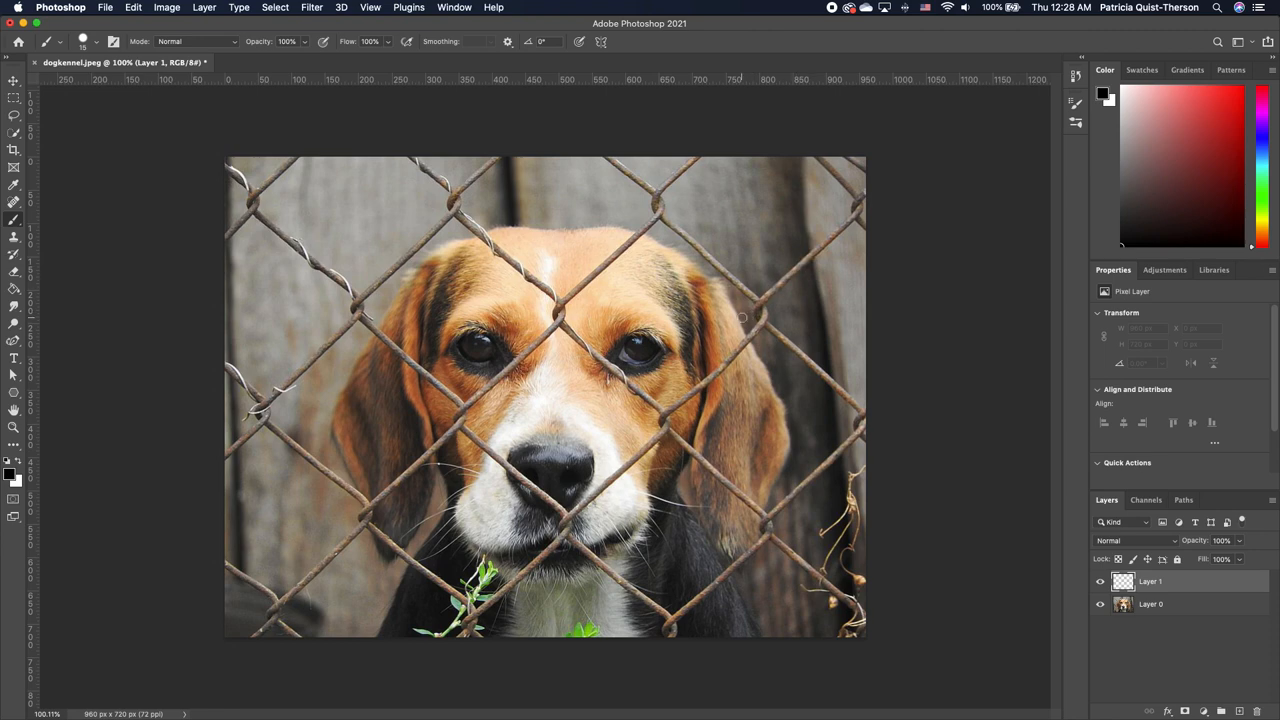
pyautogui.moveTo(796, 272)
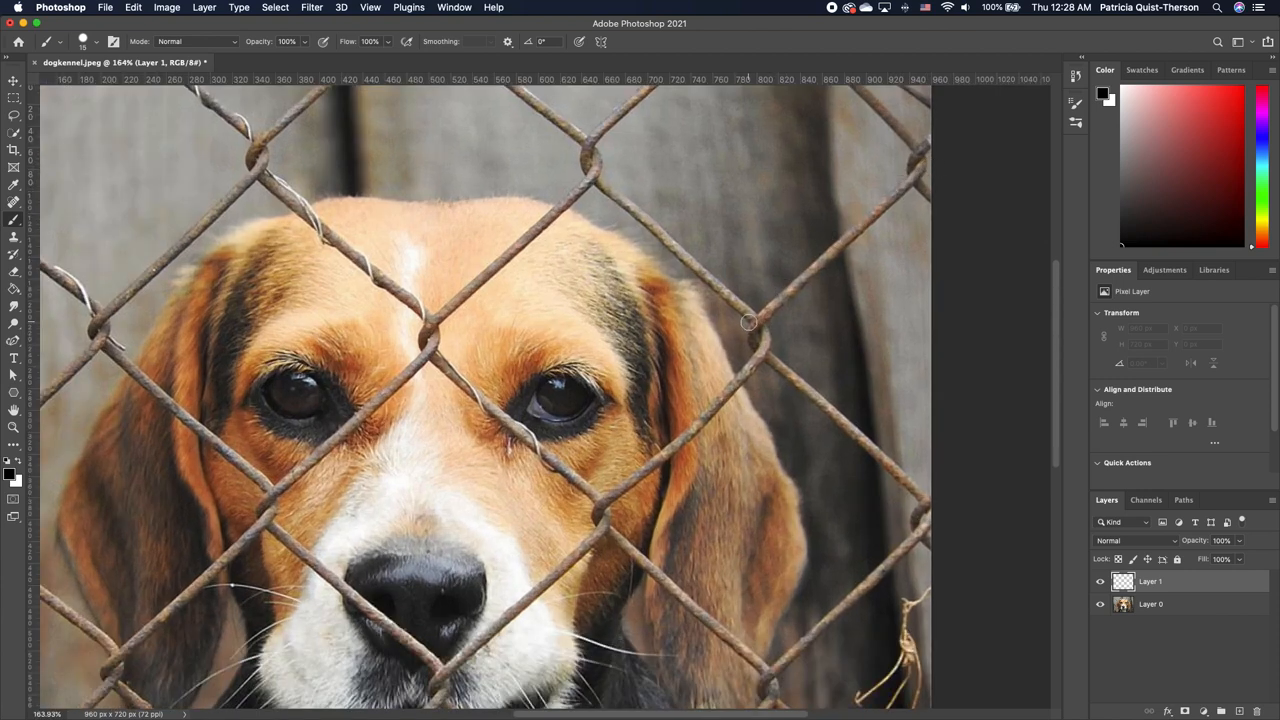
pyautogui.moveTo(722, 292)
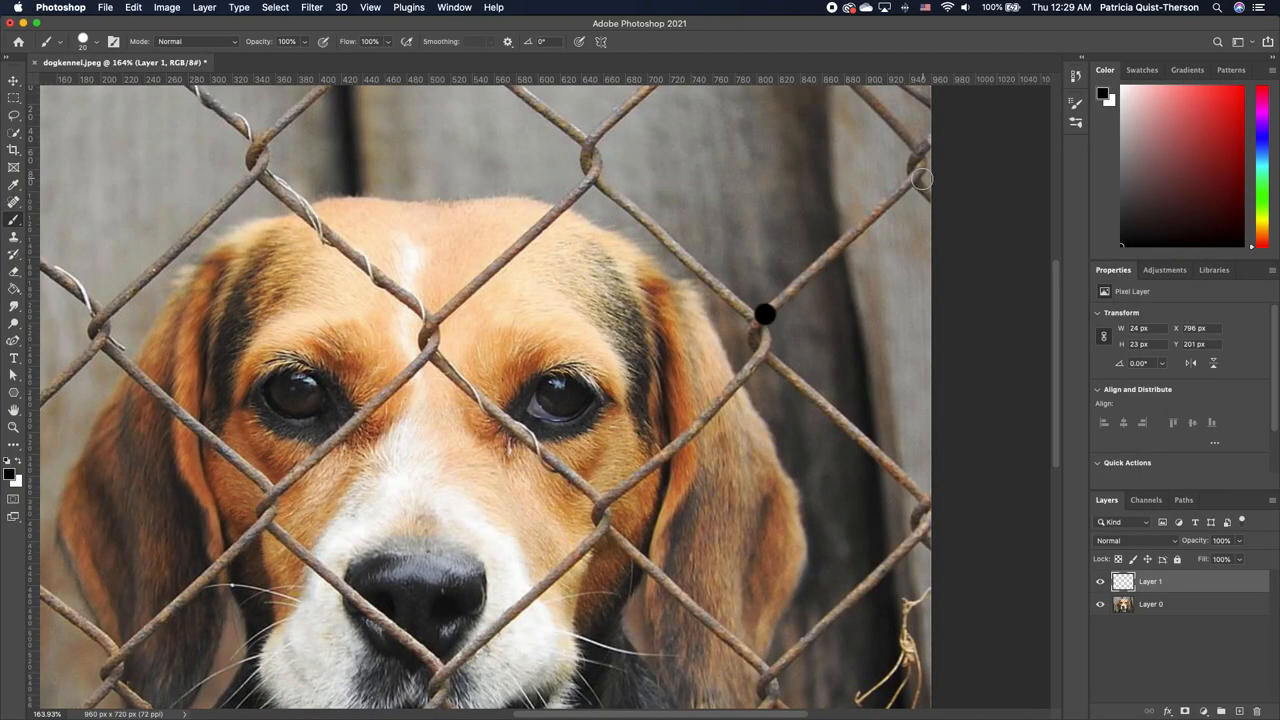
# Step: Paint a straight black stroke over a fence wire on Layer 1
pyautogui.moveTo(764, 312); pyautogui.dragTo(916, 180)
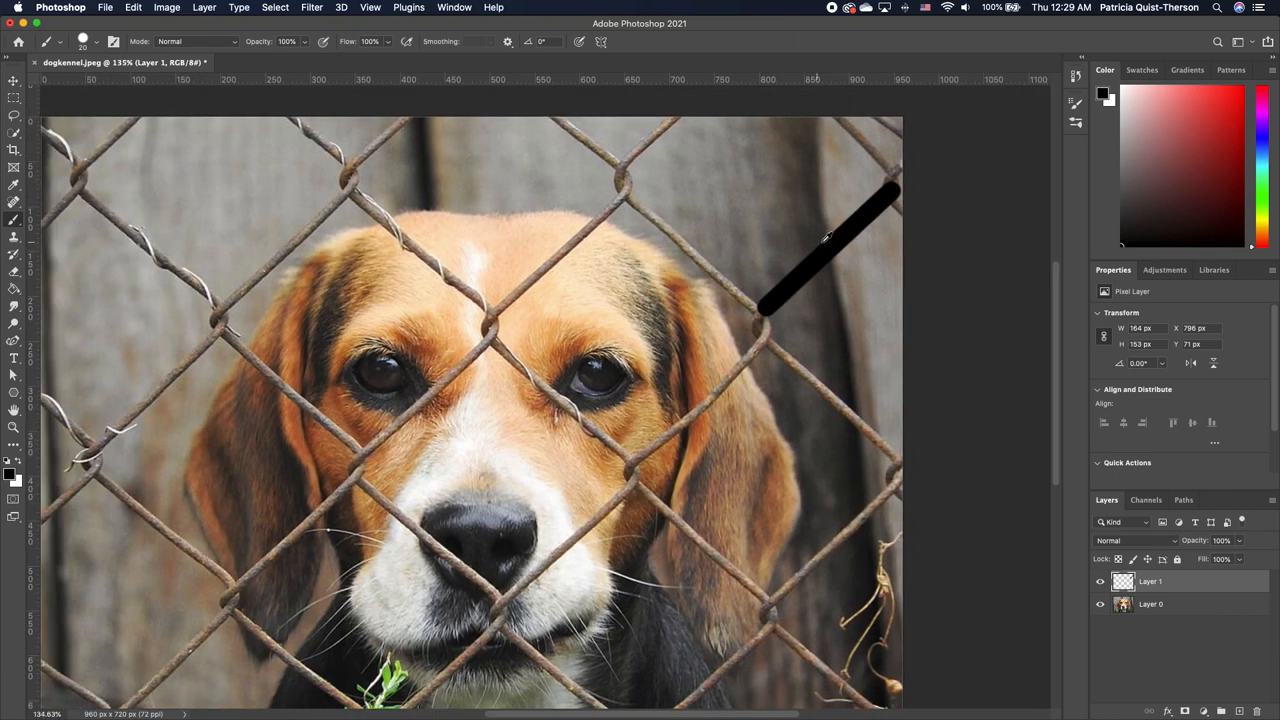
pyautogui.moveTo(782, 292)
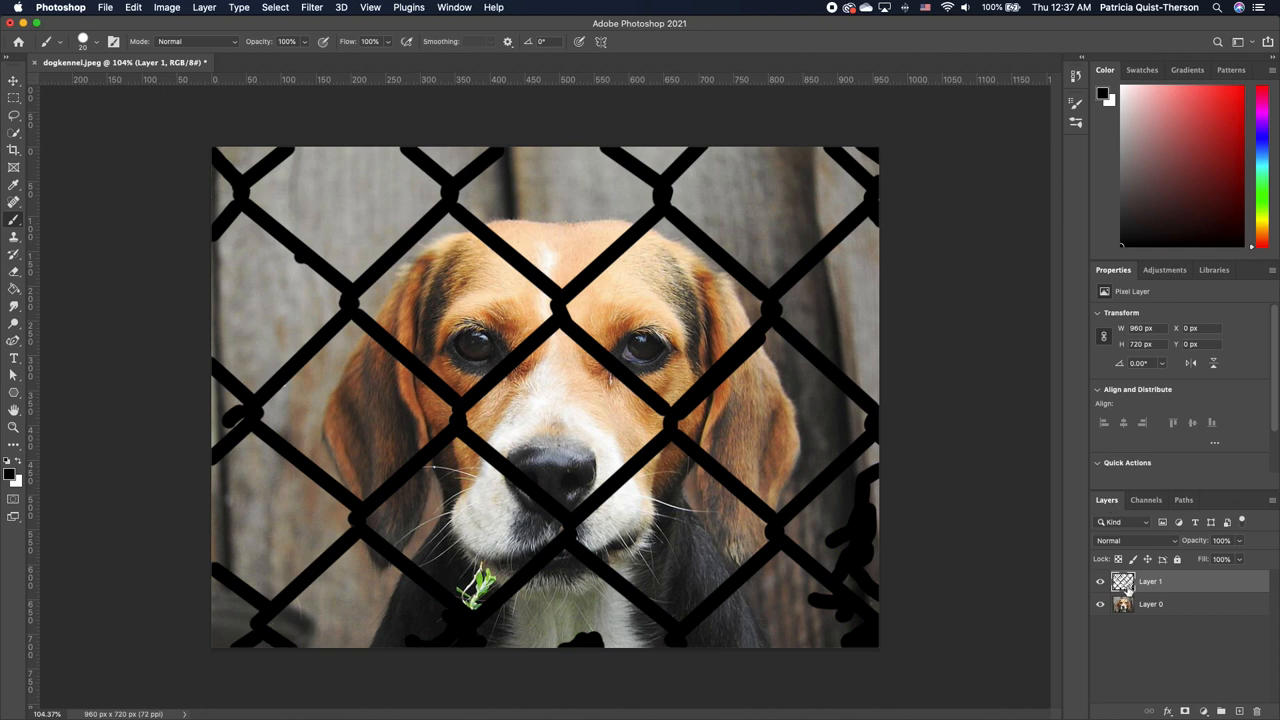
pyautogui.moveTo(1124, 604)
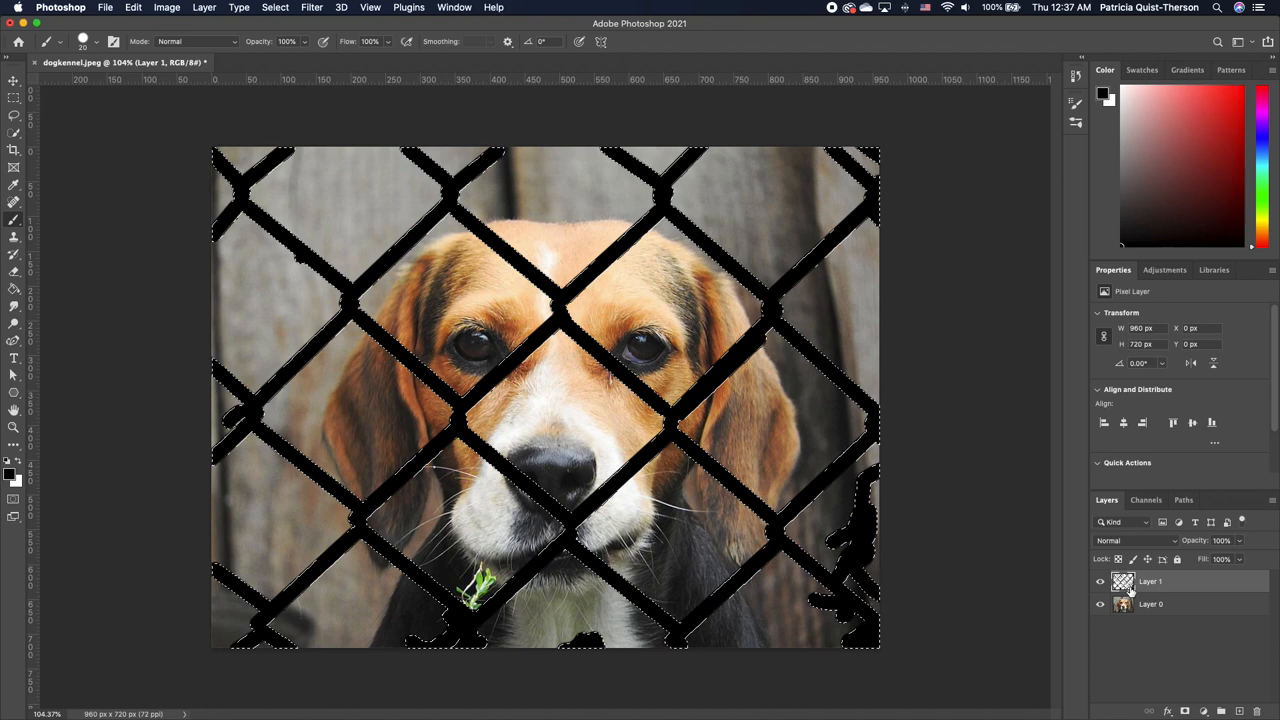
# Step: Load the painted strokes on Layer 1 as a selection, hide Layer 1, and go to the Edit menu
pyautogui.click(1100, 580)
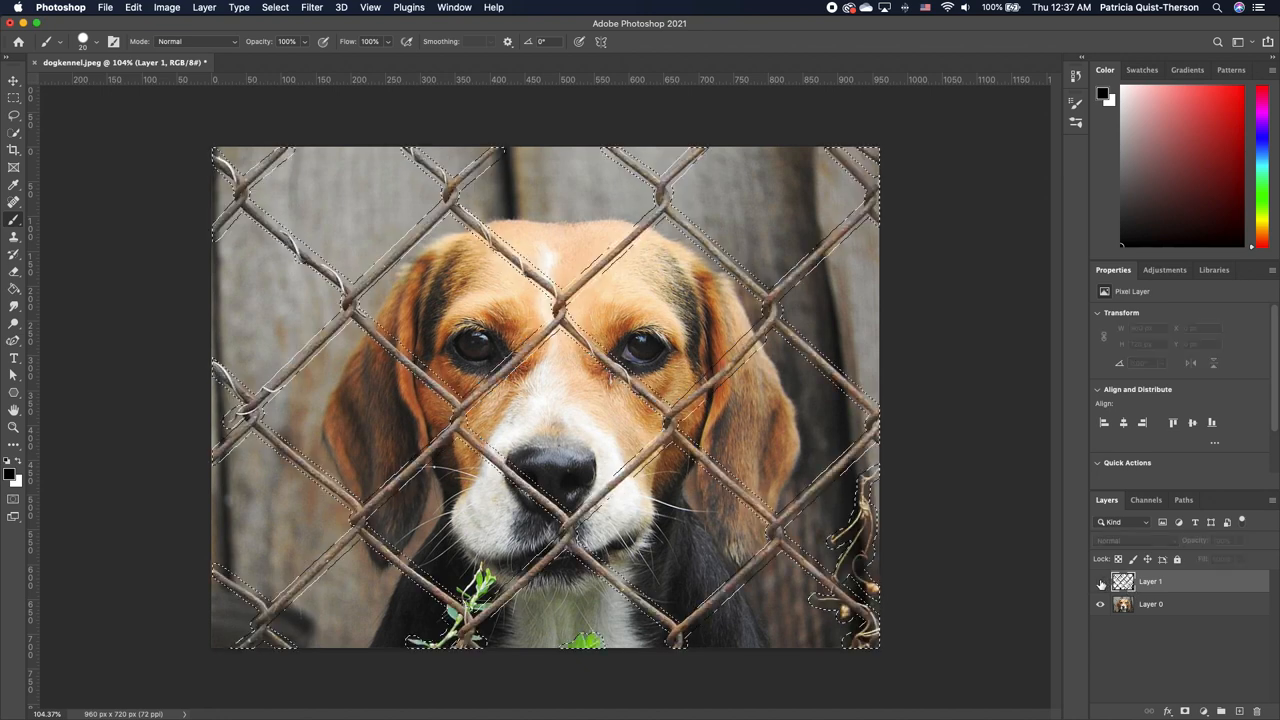
pyautogui.click(1100, 580)
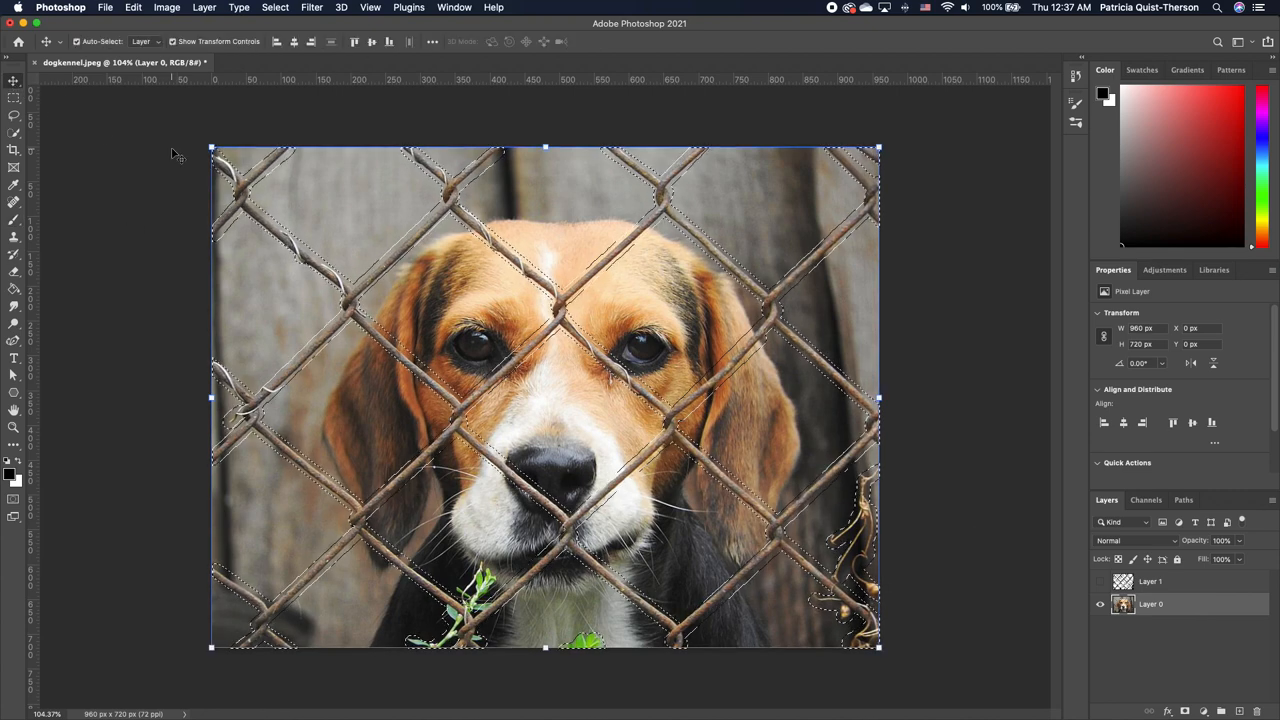
pyautogui.click(136, 8)
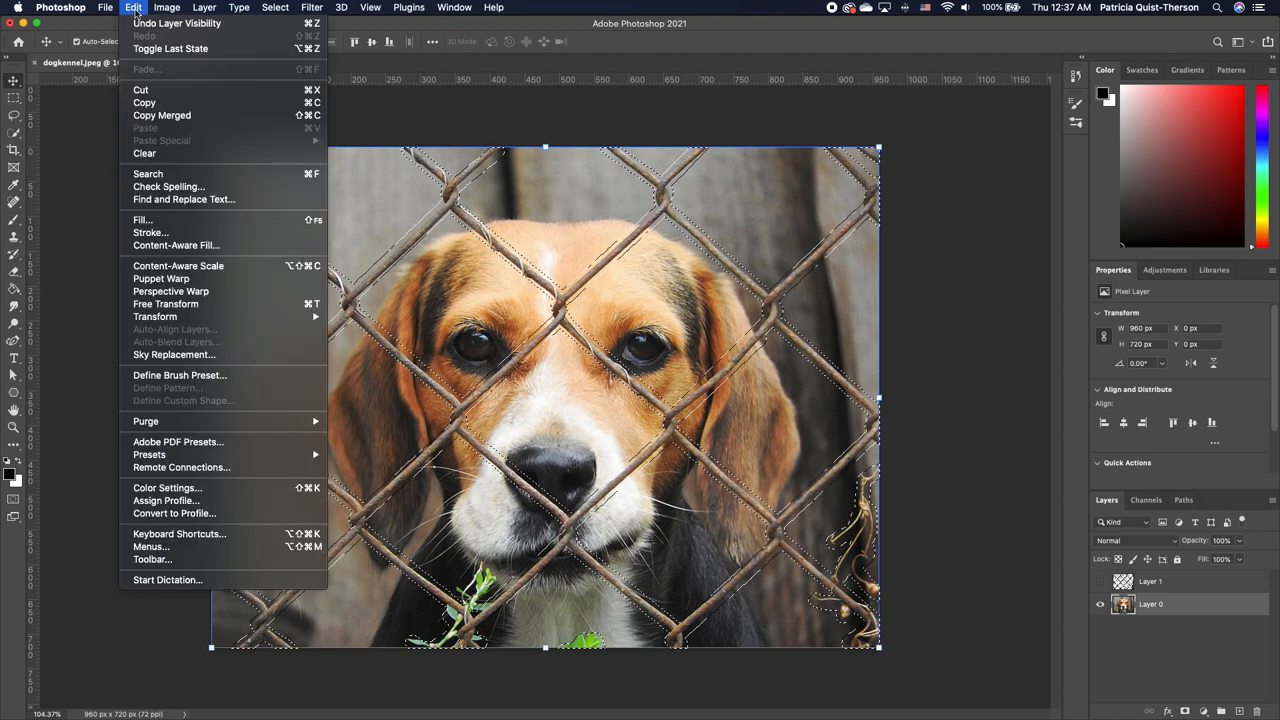
pyautogui.moveTo(212, 244)
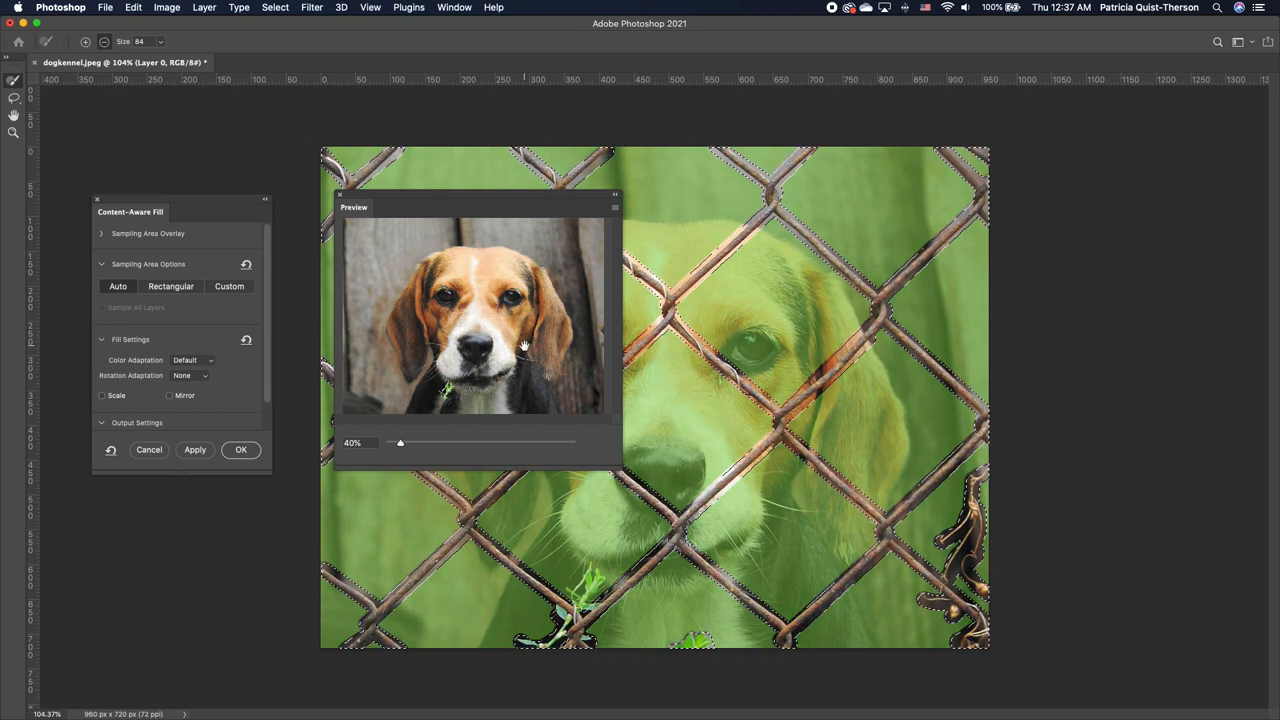
pyautogui.moveTo(832, 216)
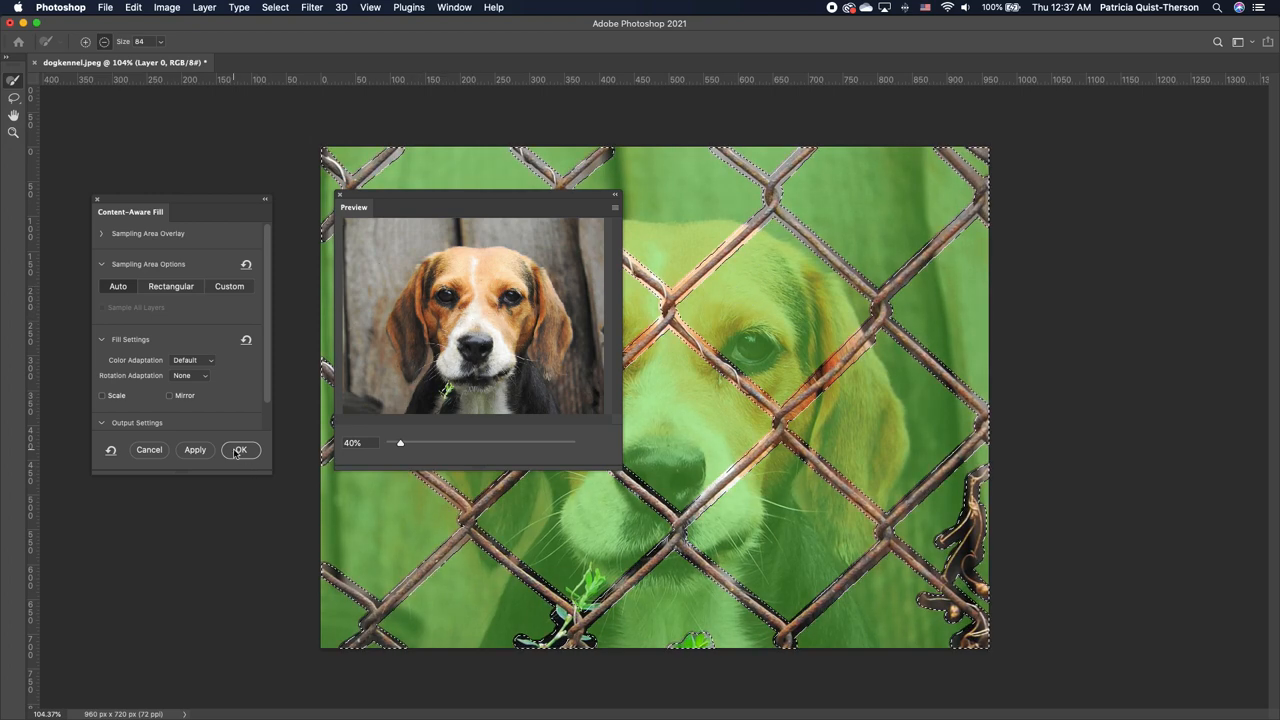
# Step: Apply Content-Aware Fill to remove the fence wires from the selection
pyautogui.click(240, 450)
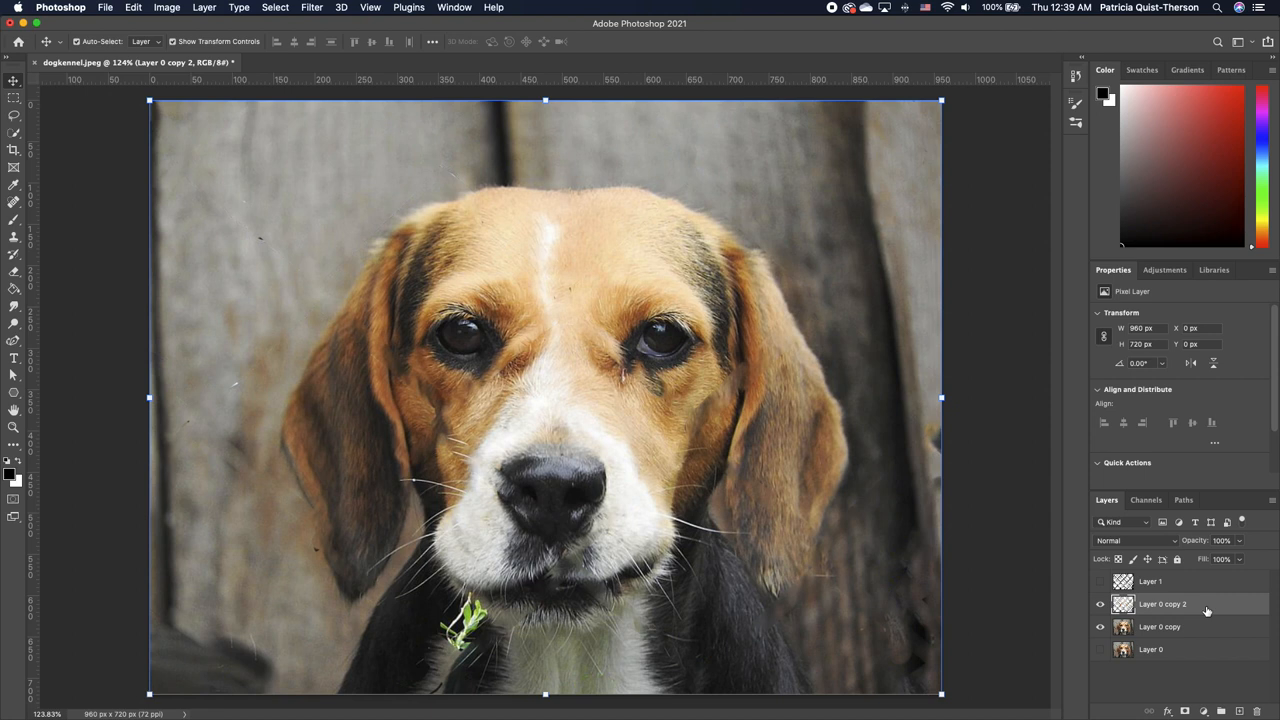
pyautogui.moveTo(1158, 620)
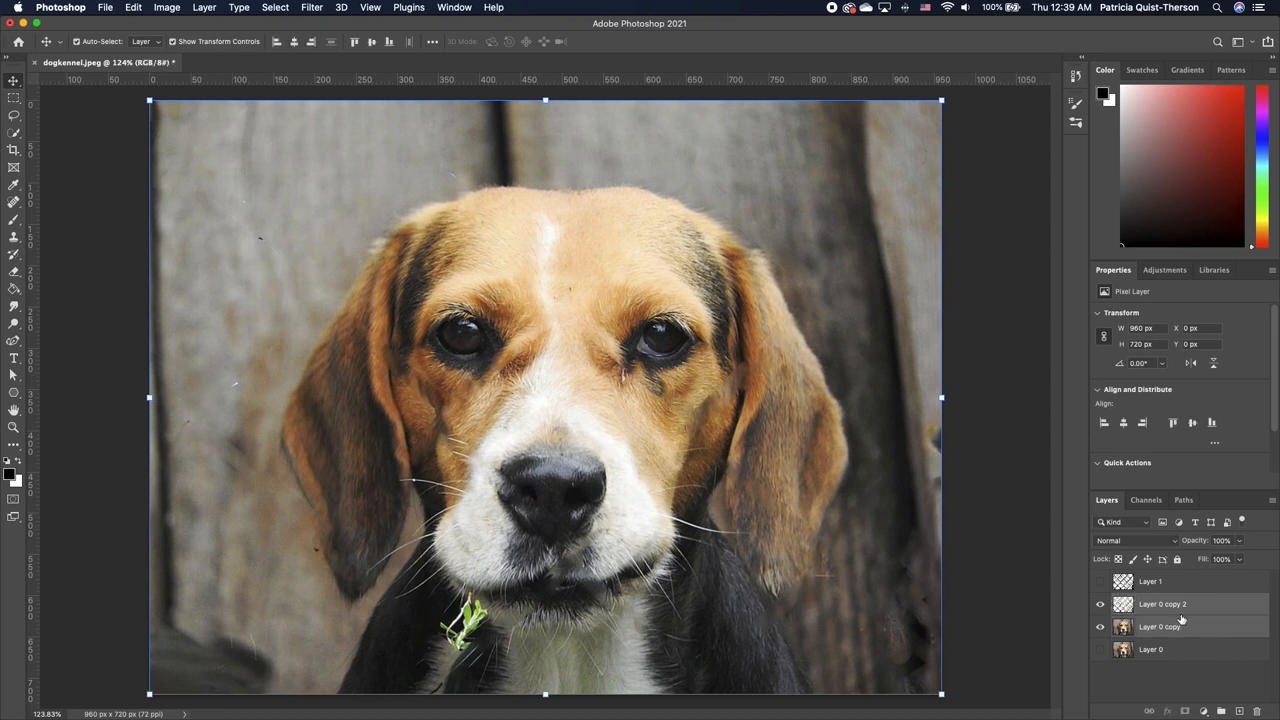
# Step: Delete the extra Layer 0 copy from the Layers panel
pyautogui.rightClick(1162, 608)
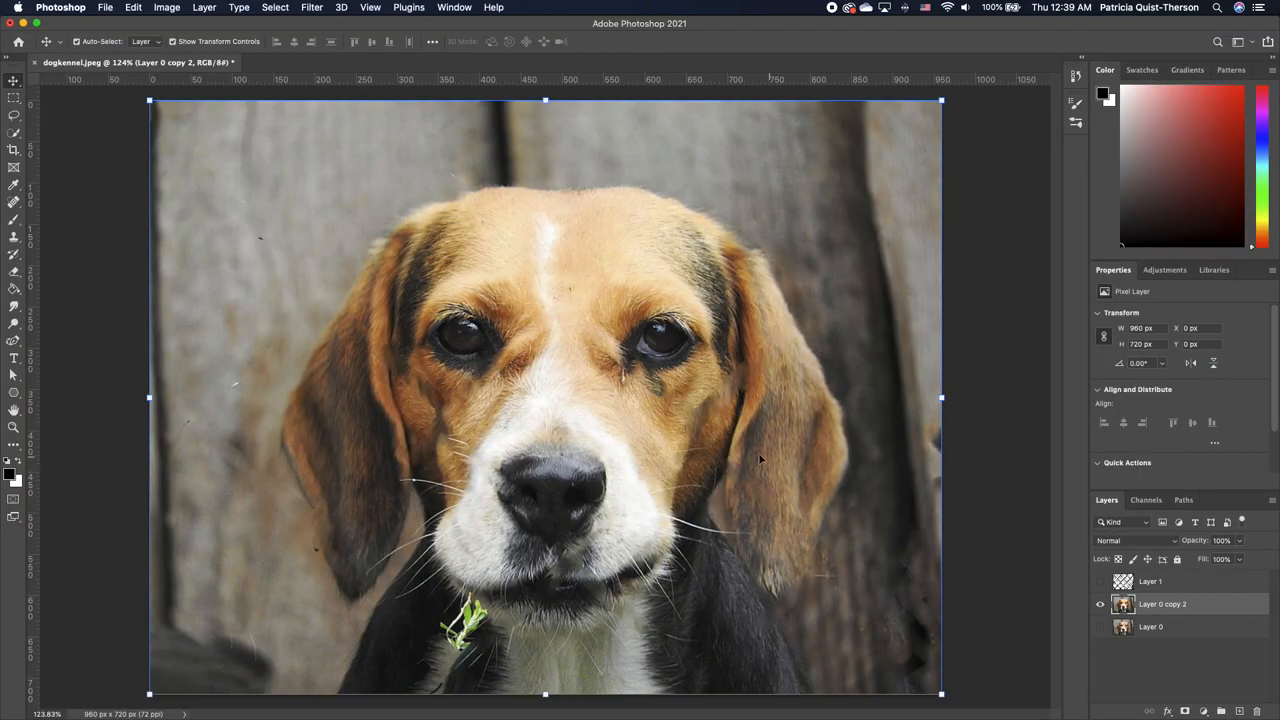
pyautogui.moveTo(432, 184)
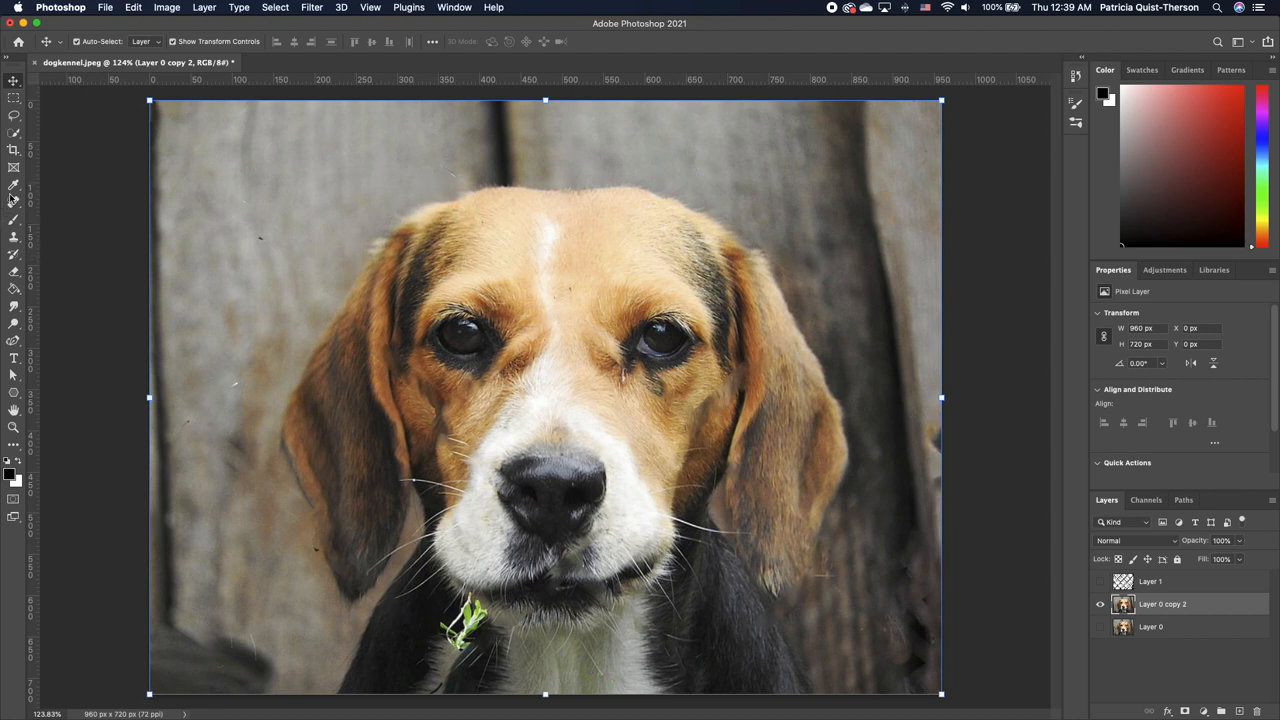
# Step: Dab away leftover fence specks with the Spot Healing Brush, then take the Lasso tool
pyautogui.click(14, 200)
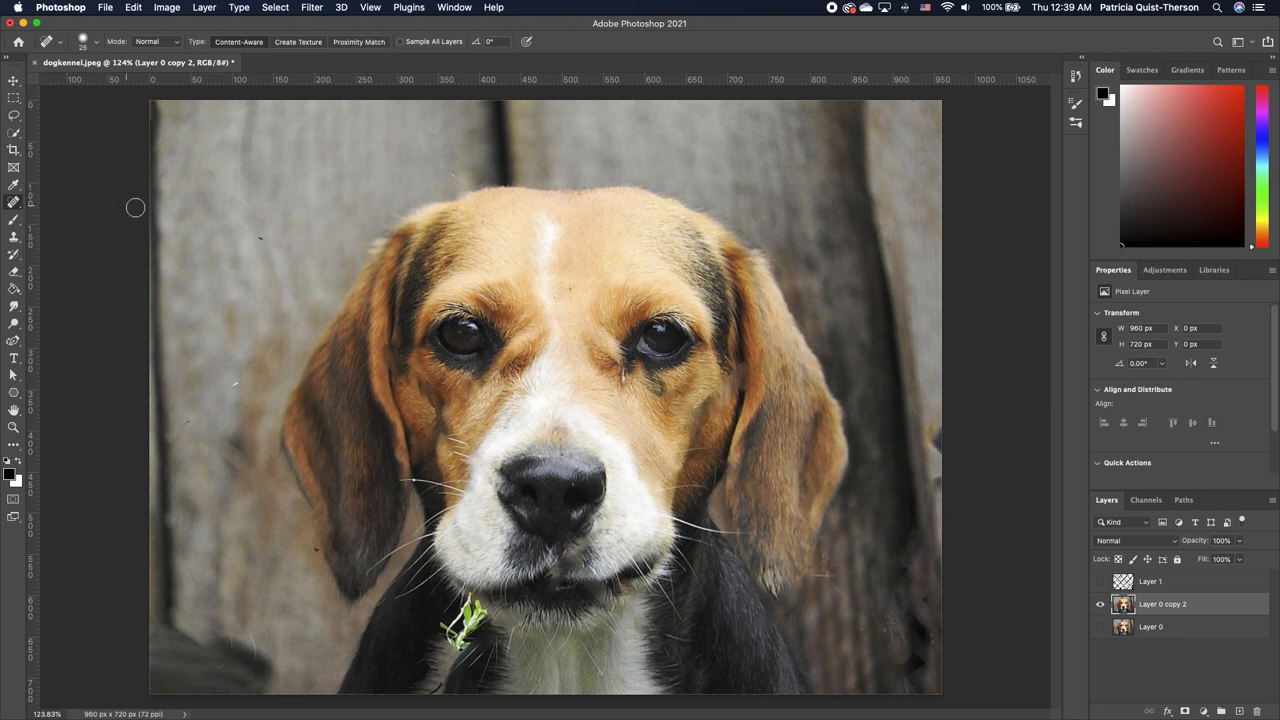
pyautogui.click(238, 404)
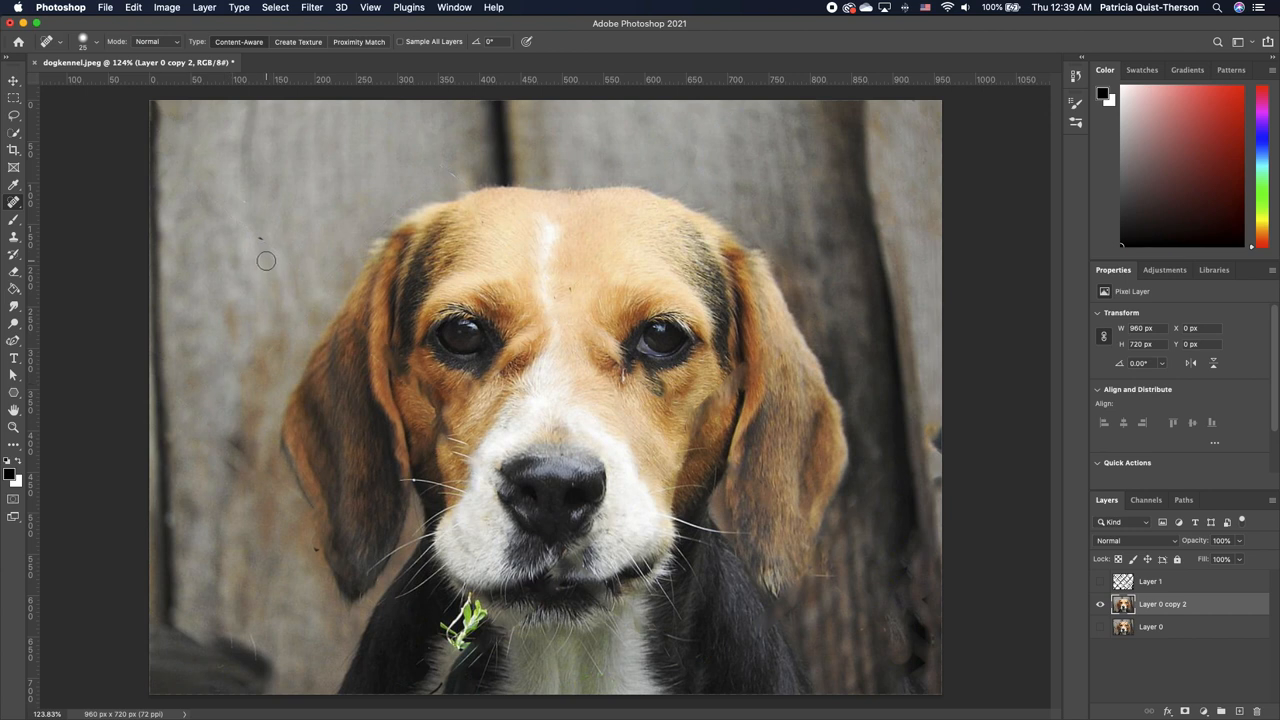
pyautogui.moveTo(430, 188)
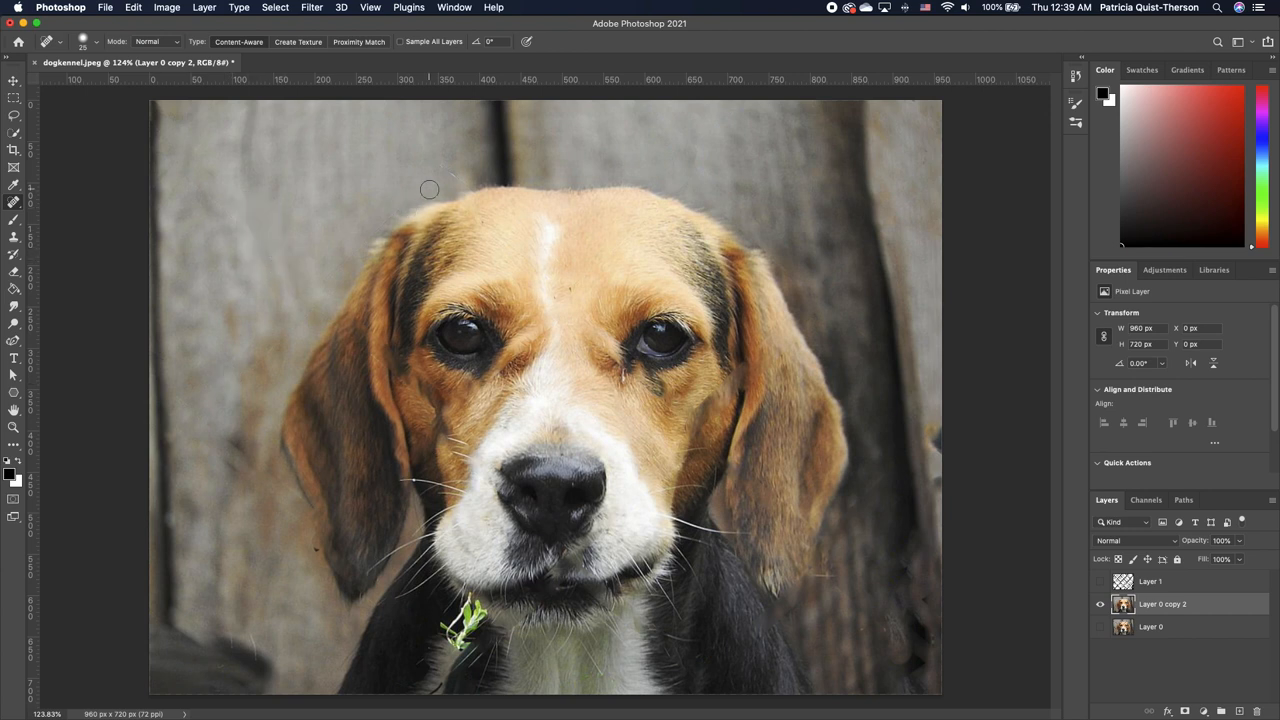
pyautogui.moveTo(480, 184)
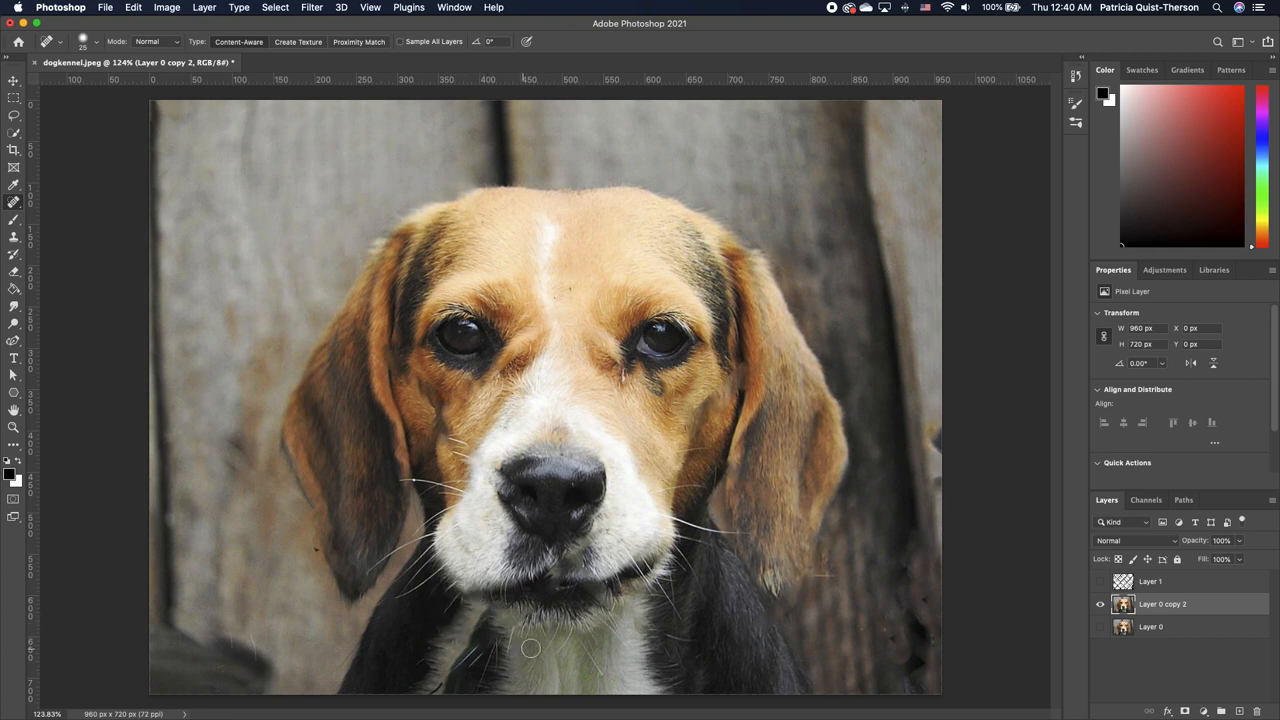
pyautogui.click(12, 80)
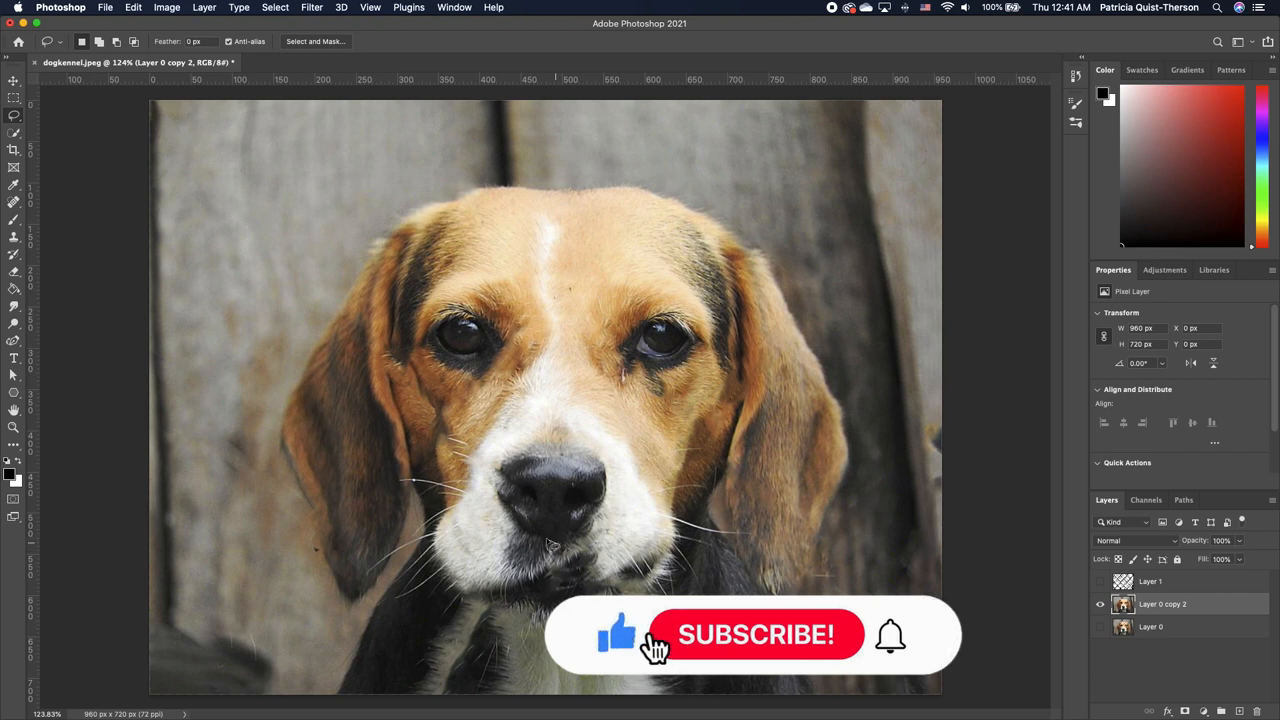
# Step: Lasso a fur patch near the mouth, copy it to Layer 2, and pick the Move tool
pyautogui.click(756, 636)
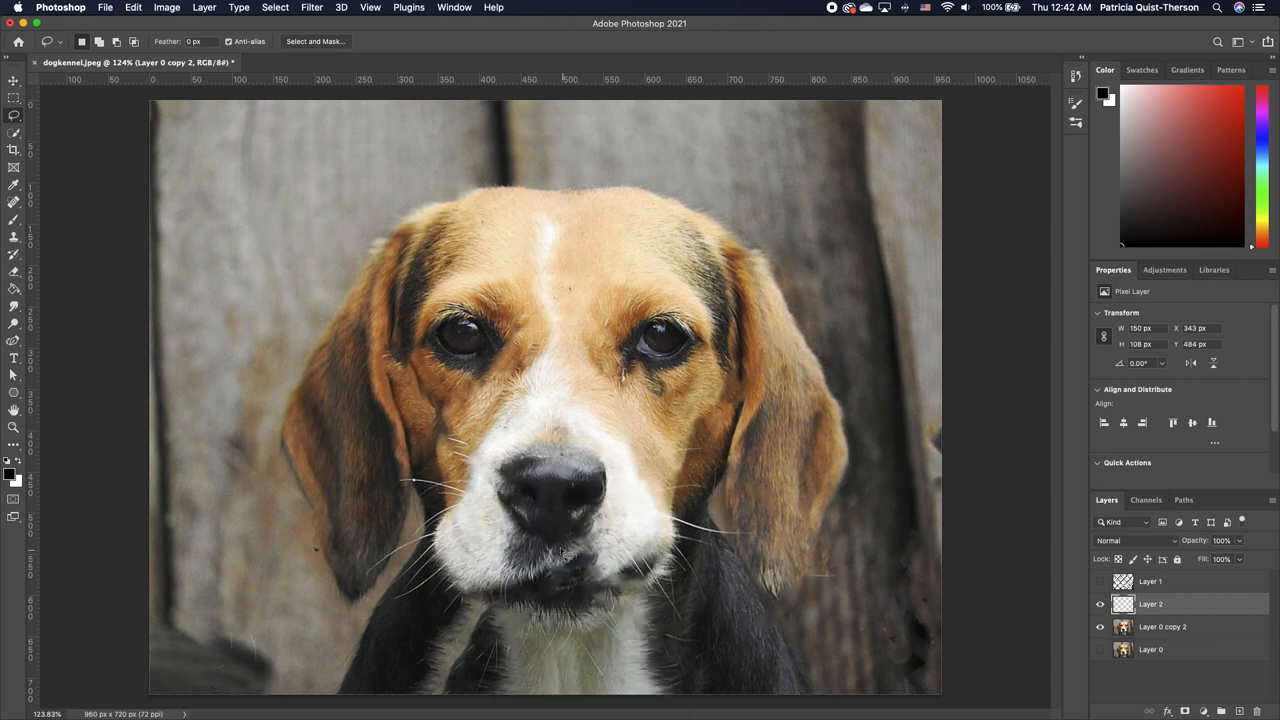
pyautogui.click(16, 92)
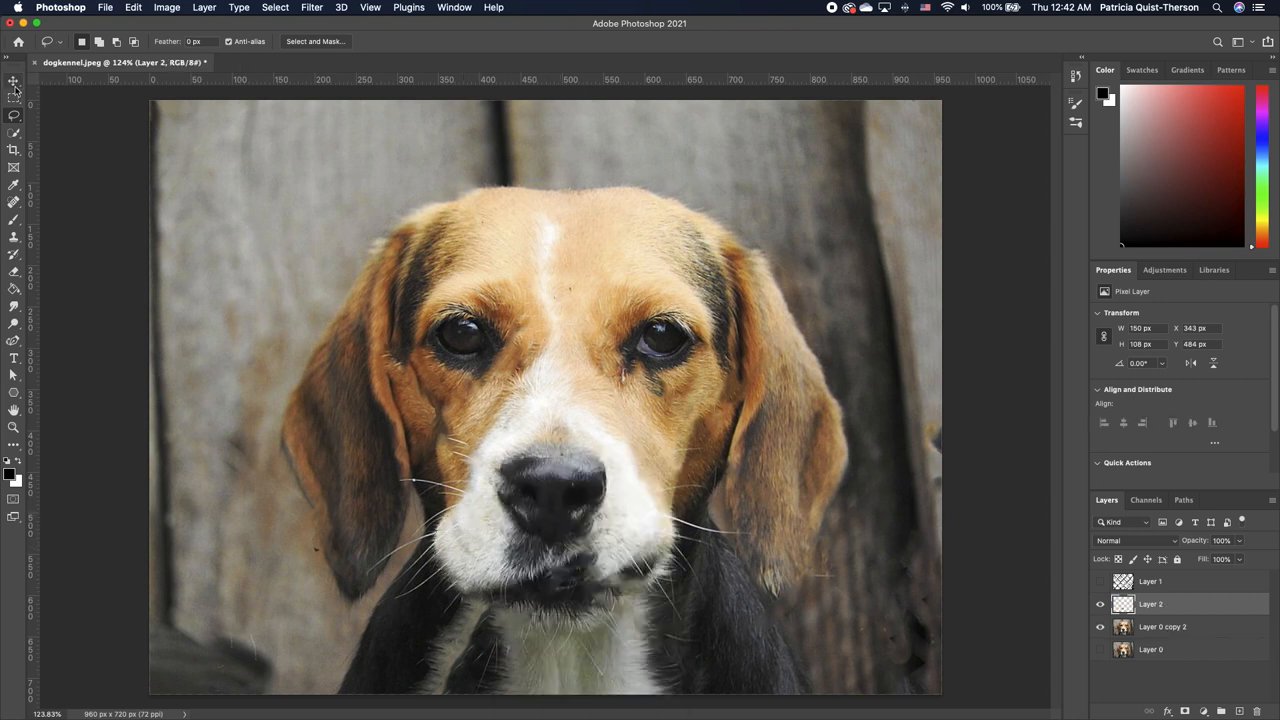
pyautogui.click(12, 82)
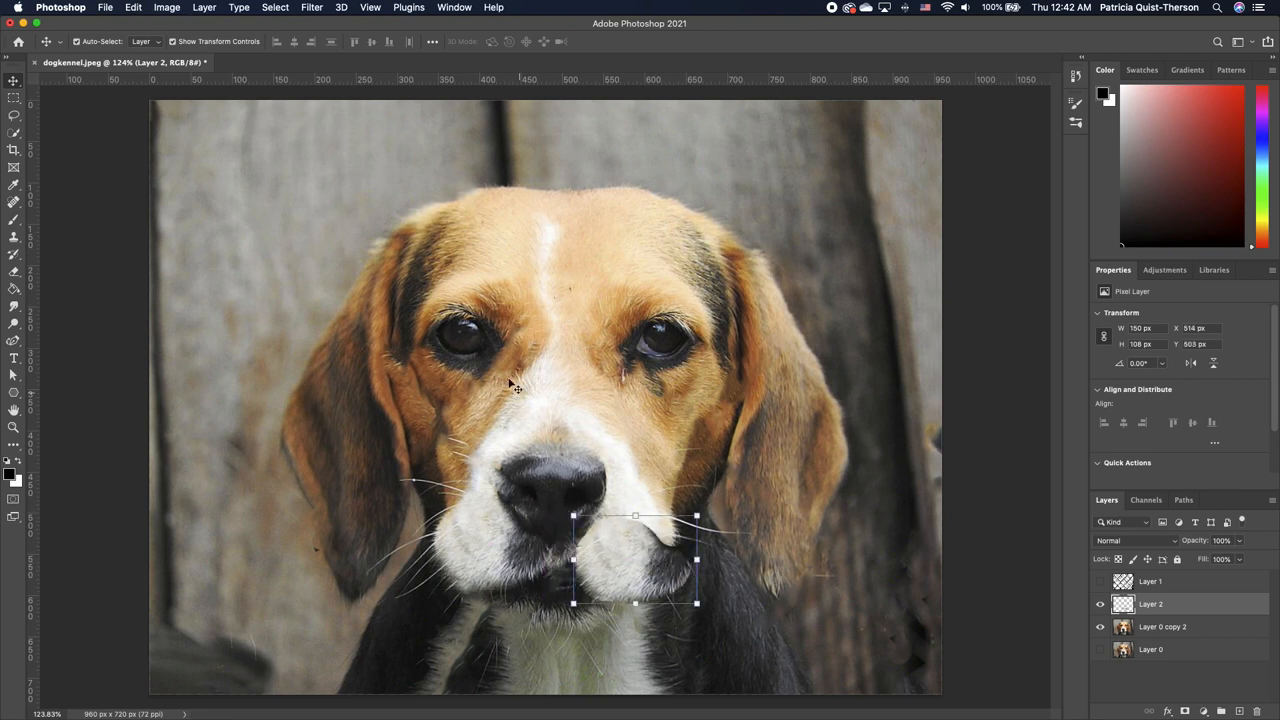
# Step: Scale the copied fur patch via Edit > Transform and drag it under the beagle's nose
pyautogui.click(118, 8)
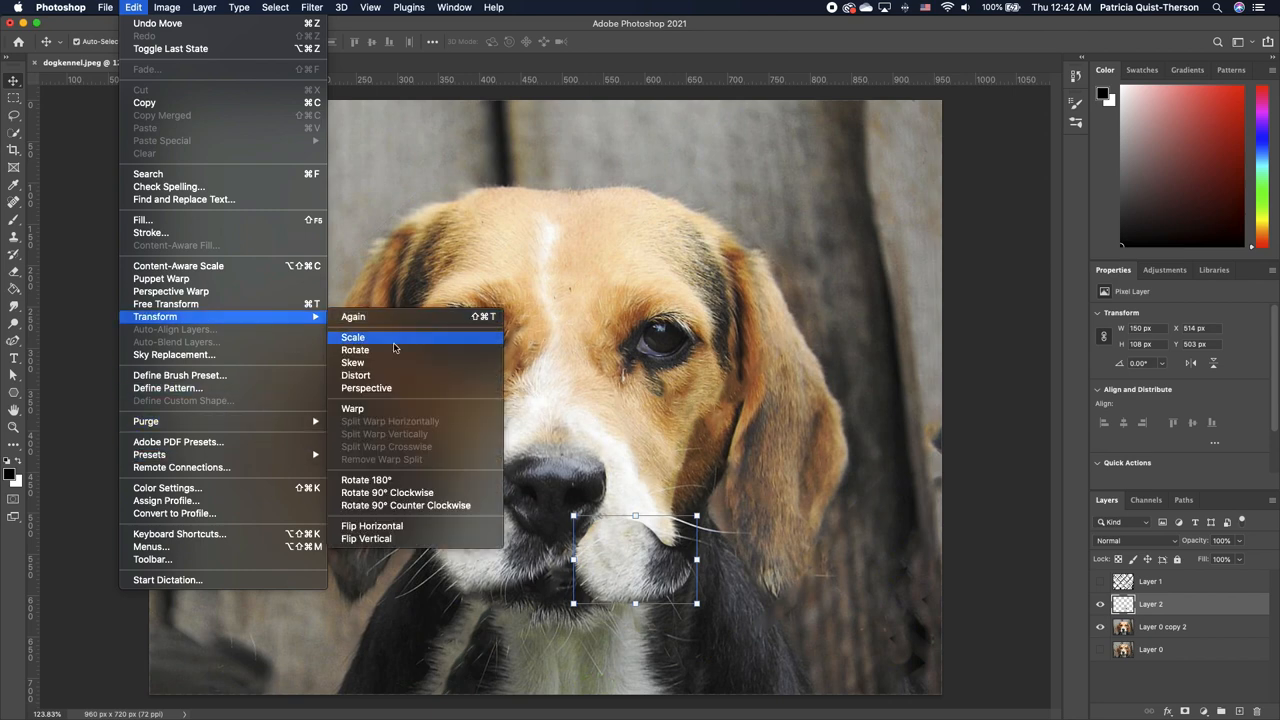
pyautogui.click(352, 336)
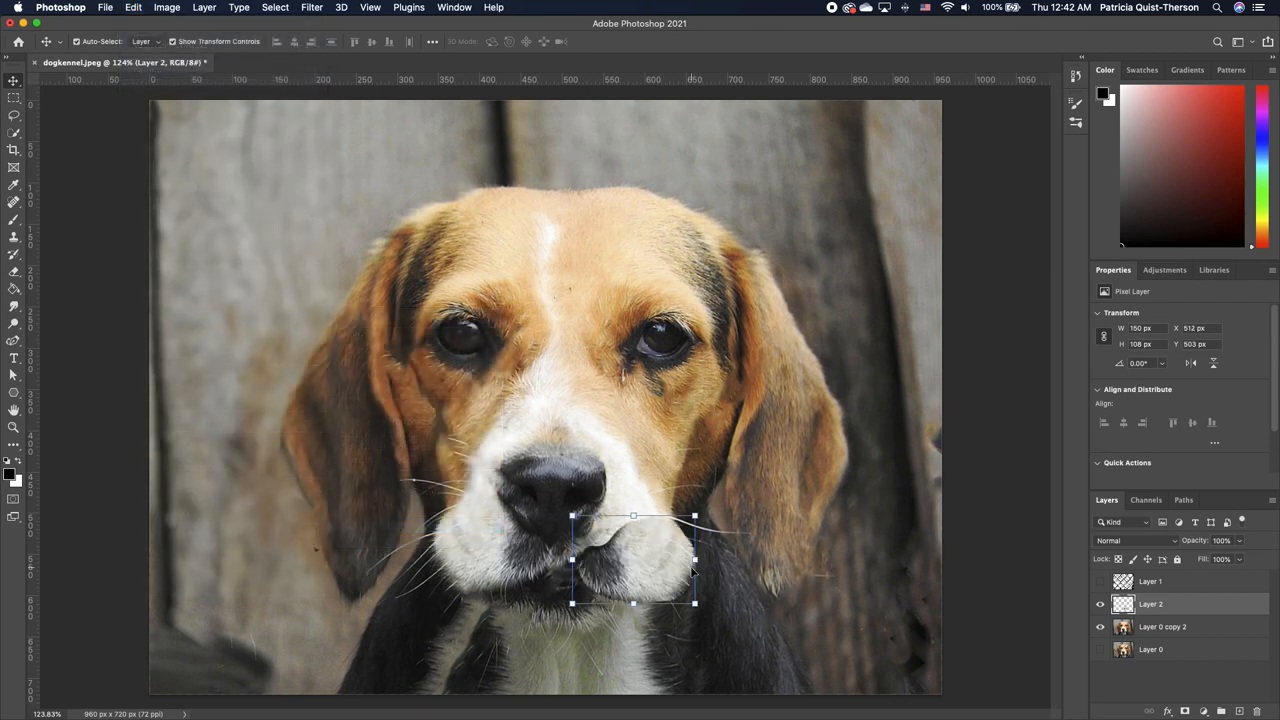
pyautogui.moveTo(632, 558); pyautogui.dragTo(600, 560)
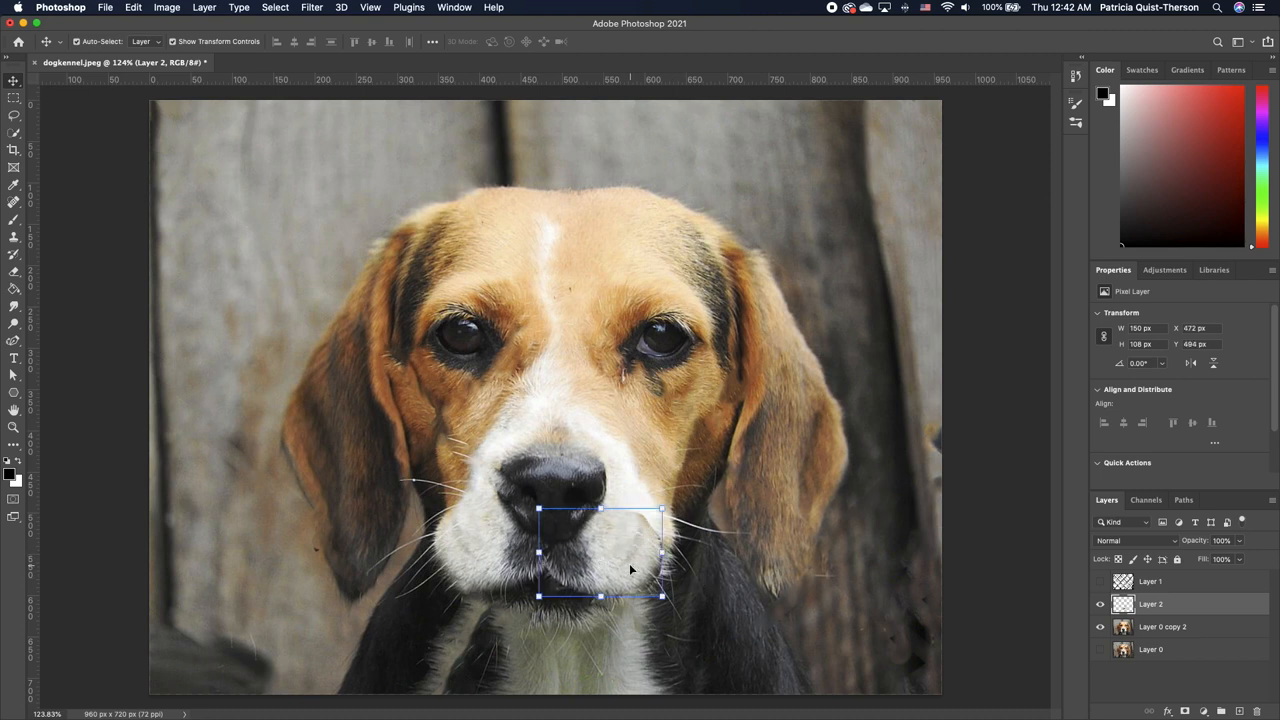
pyautogui.moveTo(702, 550)
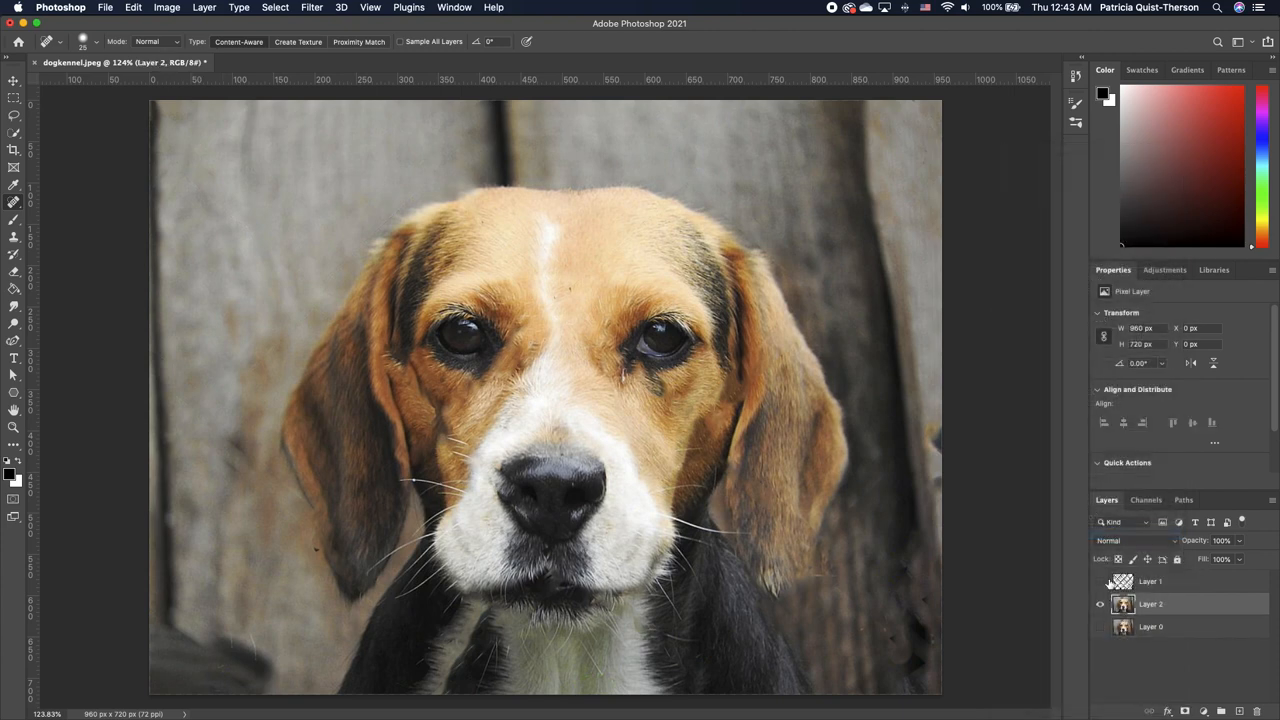
# Step: Select the merged Layer 2 and launch Filter > Camera Raw Filter on it
pyautogui.click(1100, 580)
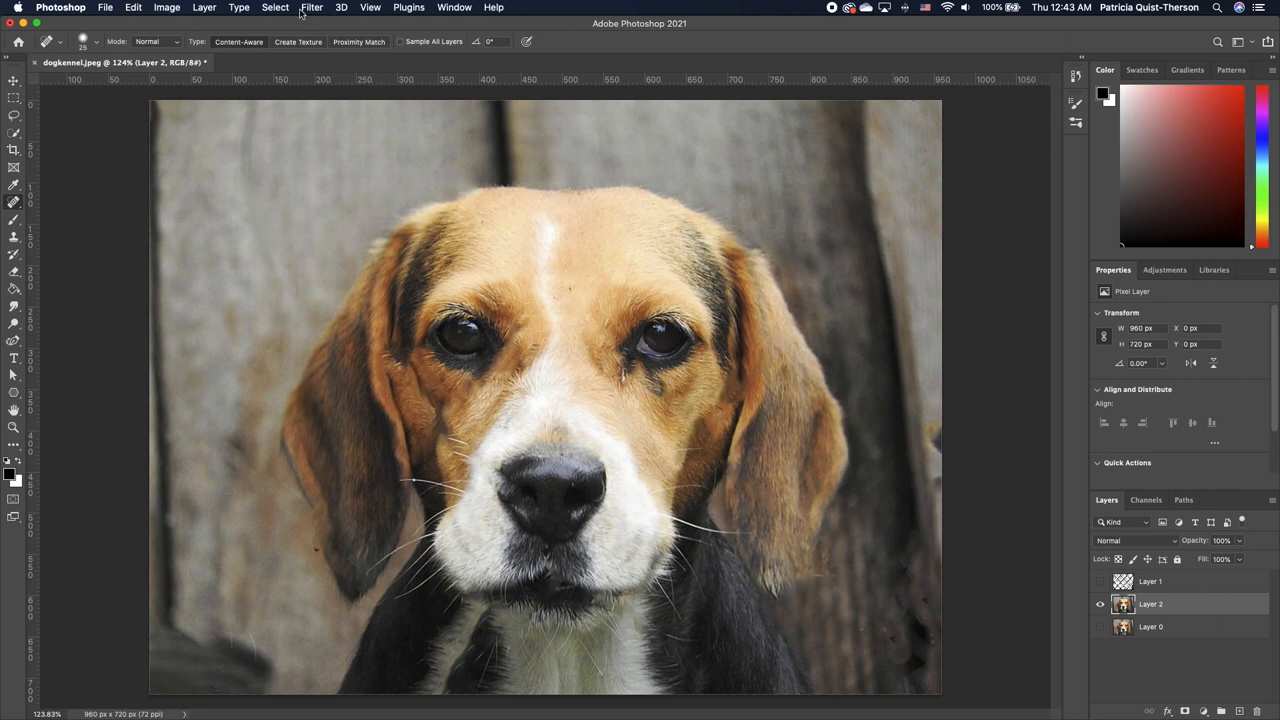
pyautogui.click(312, 8)
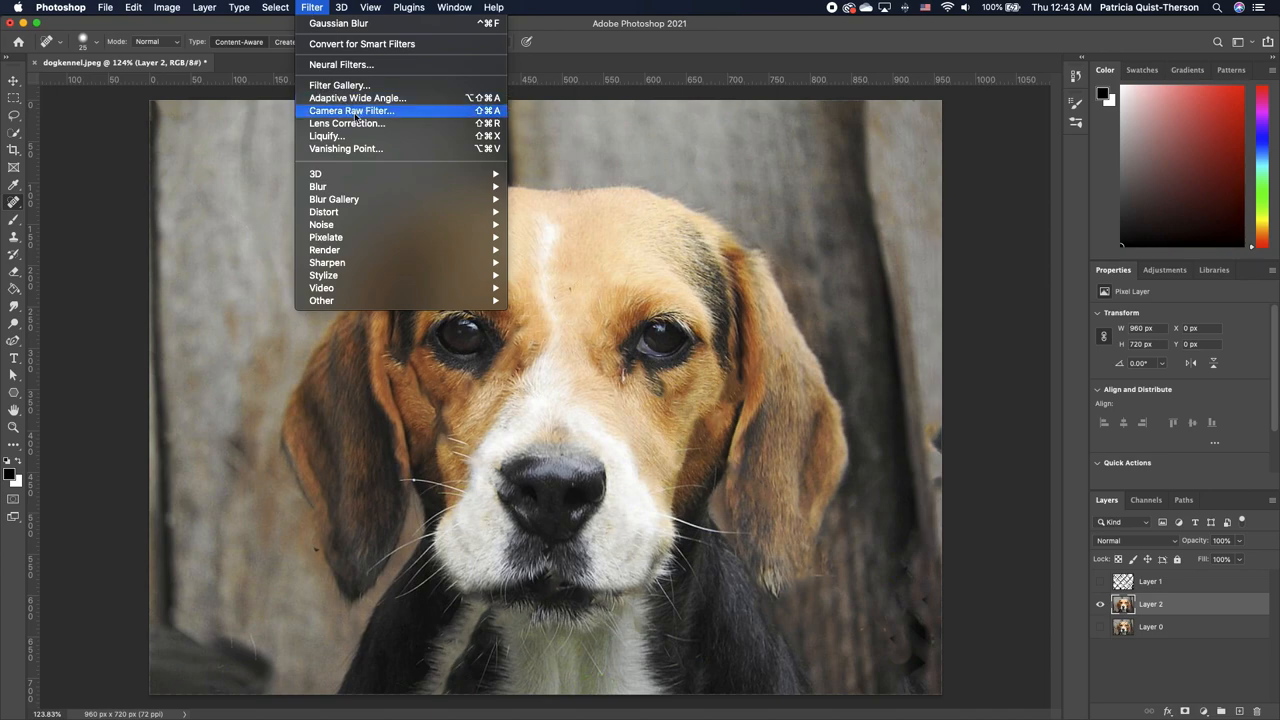
pyautogui.click(376, 110)
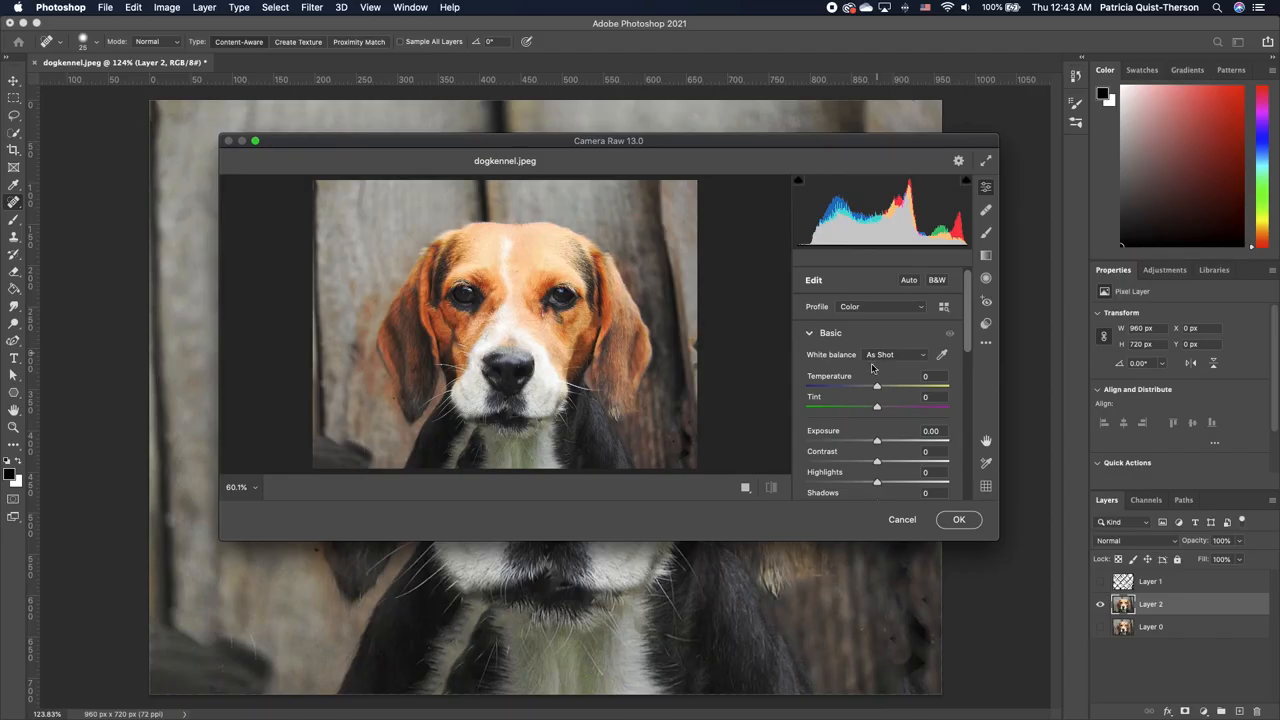
# Step: Raise Temperature and Vibrance in Camera Raw and apply the adjustment with OK
pyautogui.moveTo(876, 384); pyautogui.dragTo(872, 384)
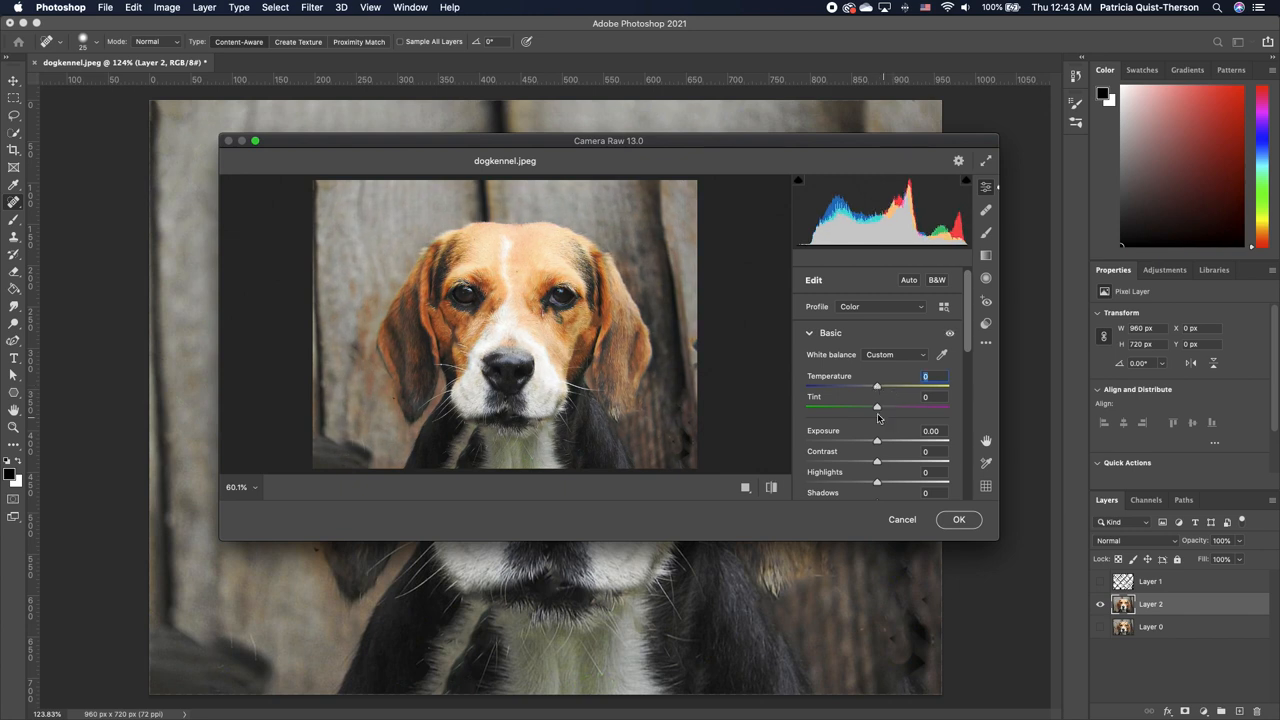
pyautogui.moveTo(876, 440); pyautogui.dragTo(872, 440)
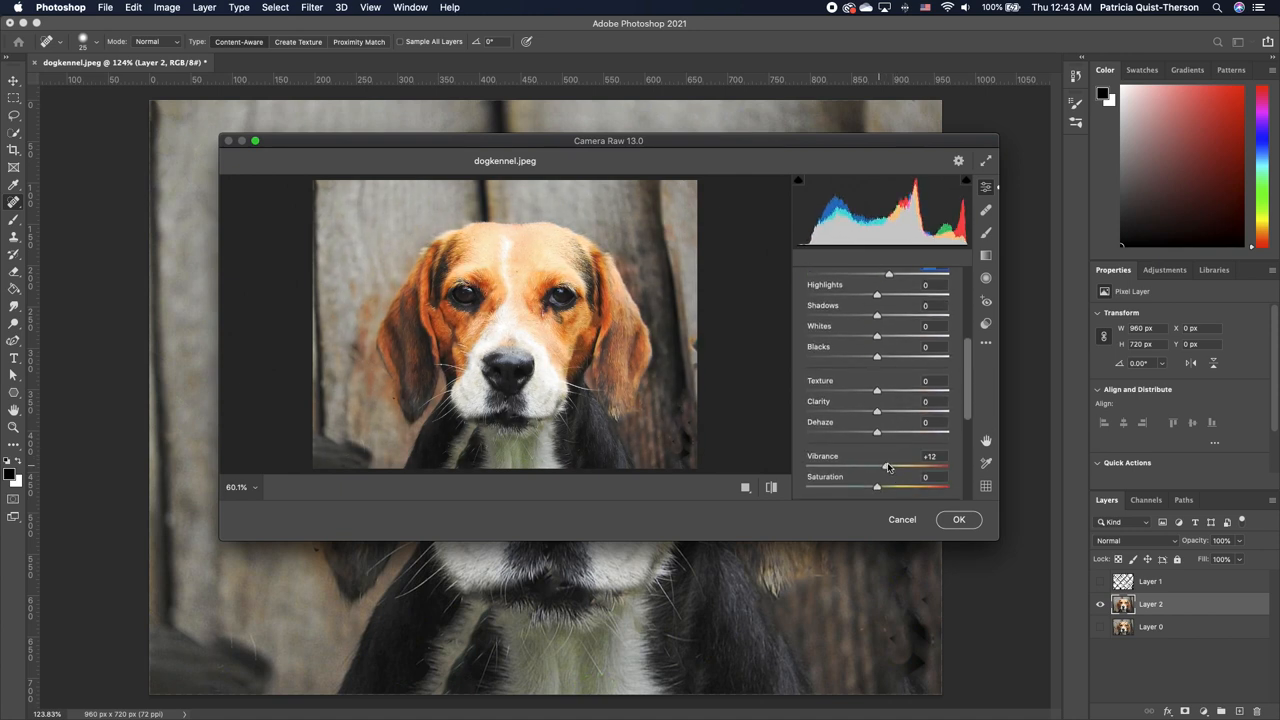
pyautogui.click(958, 520)
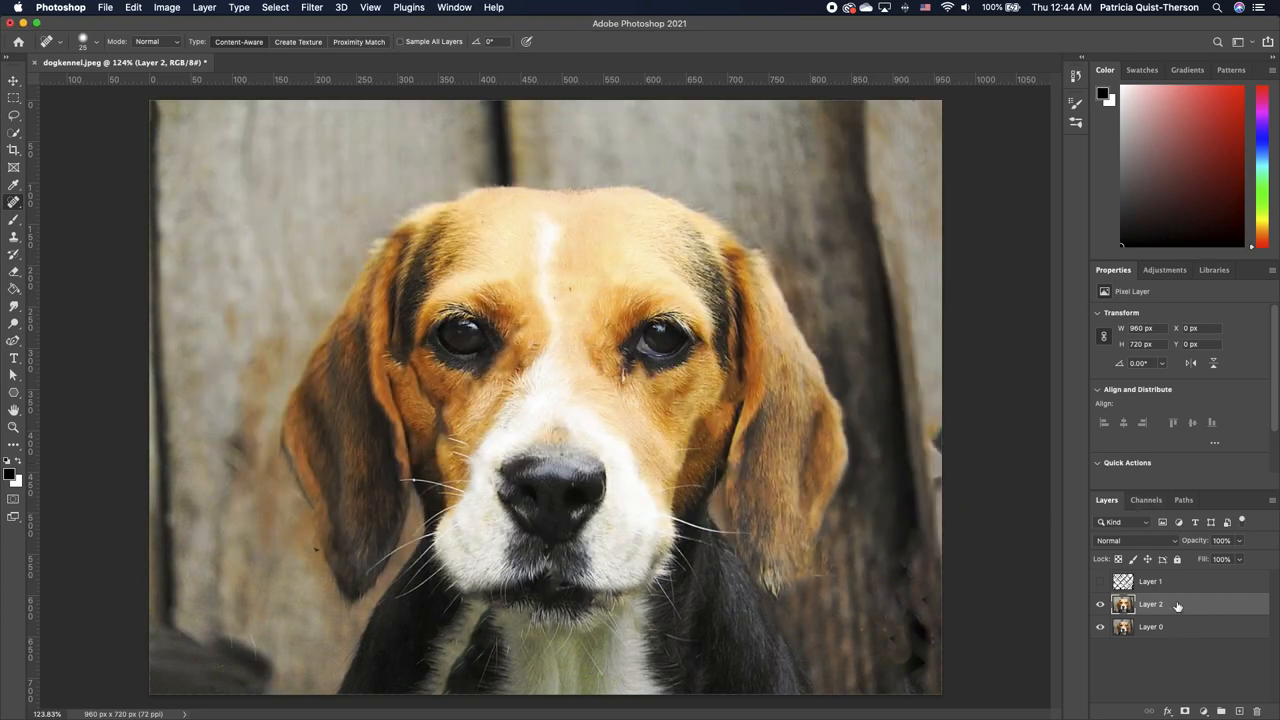